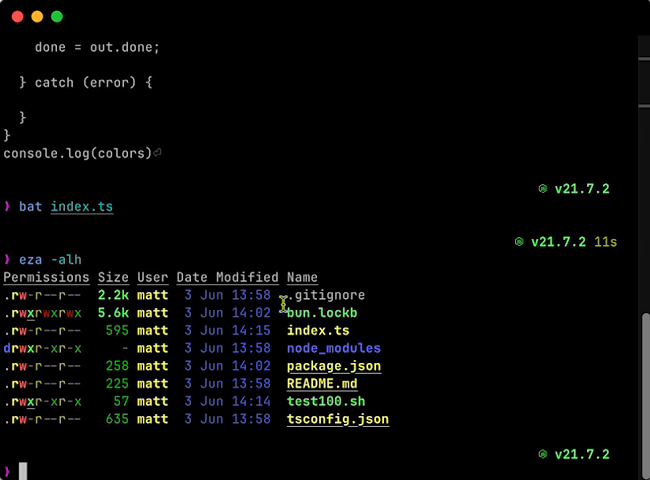
Prepare the command 'bat index.ts' at the shell prompt
{"action": "type", "text": "bat index.ts"}
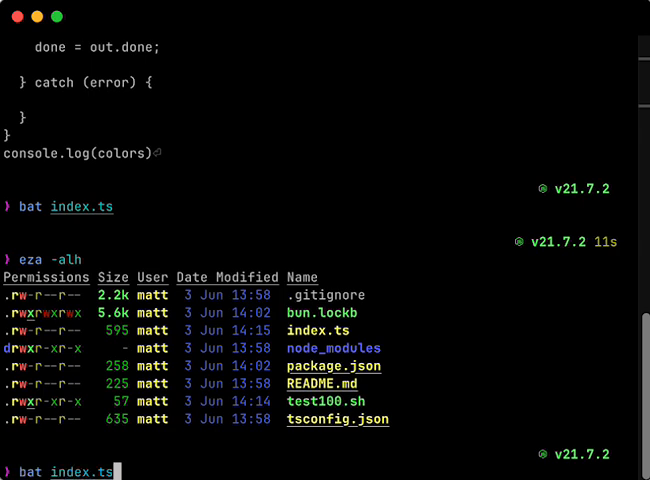
Display index.ts with numbered, syntax-highlighted lines showing its imports and loop
{"action": "key", "text": "Return"}
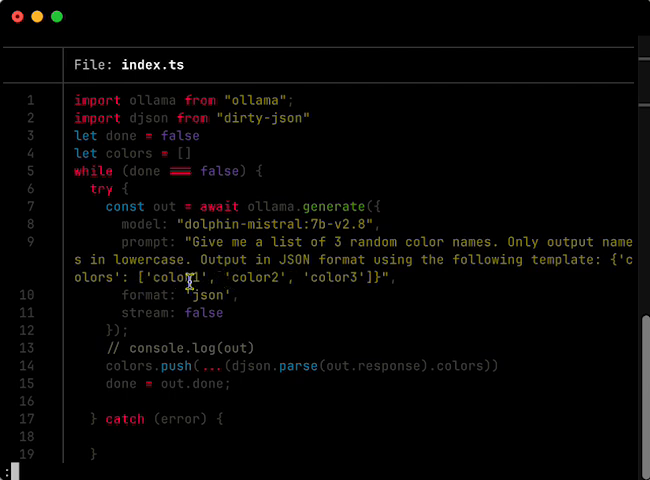
{"action": "mouse_move", "coordinate": [380, 270]}
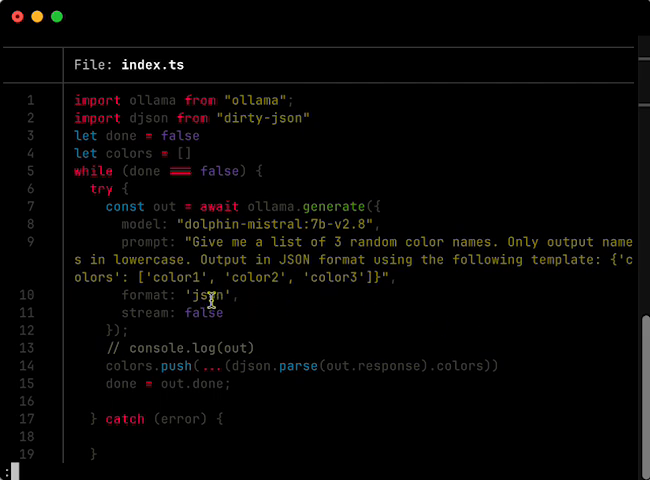
{"action": "mouse_move", "coordinate": [288, 240]}
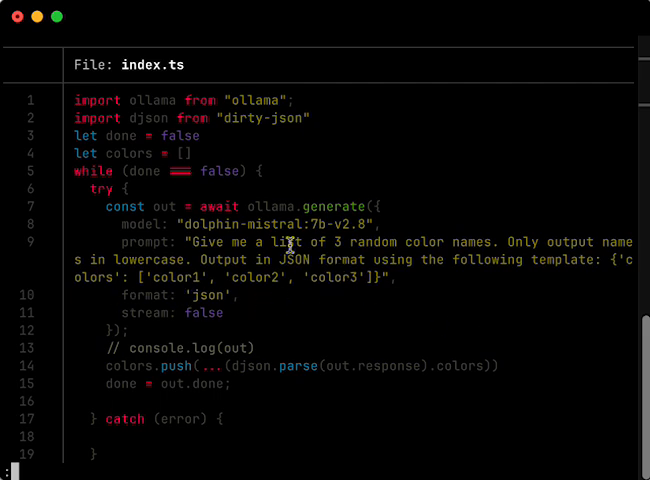
{"action": "mouse_move", "coordinate": [328, 262]}
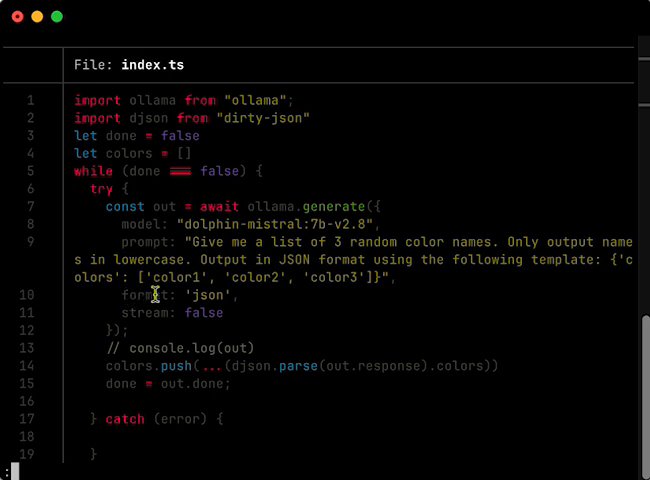
{"action": "mouse_move", "coordinate": [132, 284]}
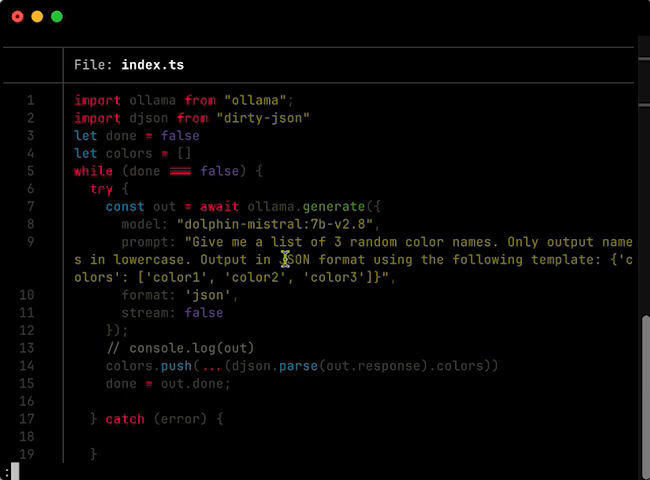
{"action": "mouse_move", "coordinate": [232, 292]}
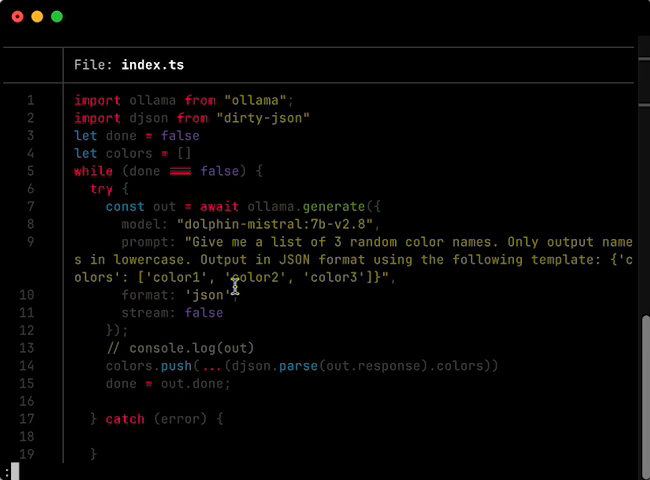
{"action": "mouse_move", "coordinate": [388, 232]}
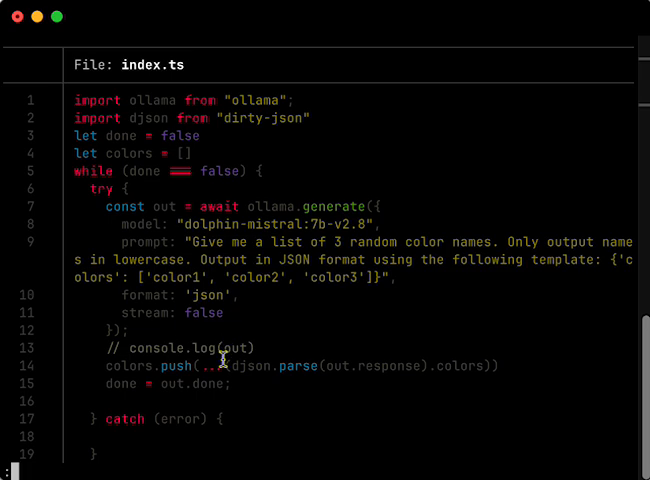
{"action": "mouse_move", "coordinate": [228, 384]}
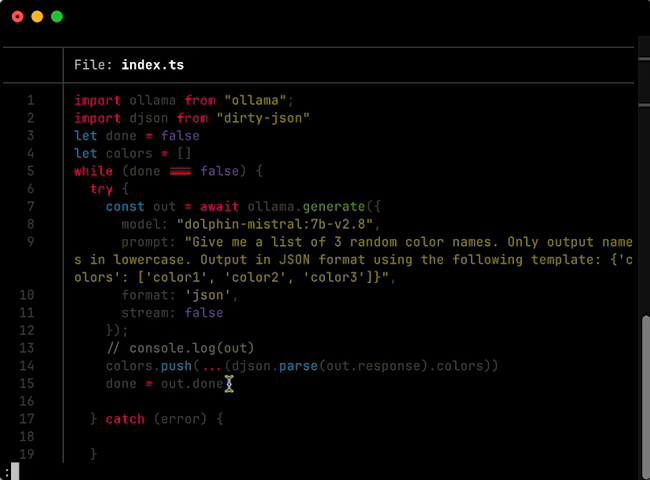
Scroll the pager to the end of index.ts, down to the final colors console.log
{"action": "scroll", "scroll_direction": "down", "scroll_amount": 3}
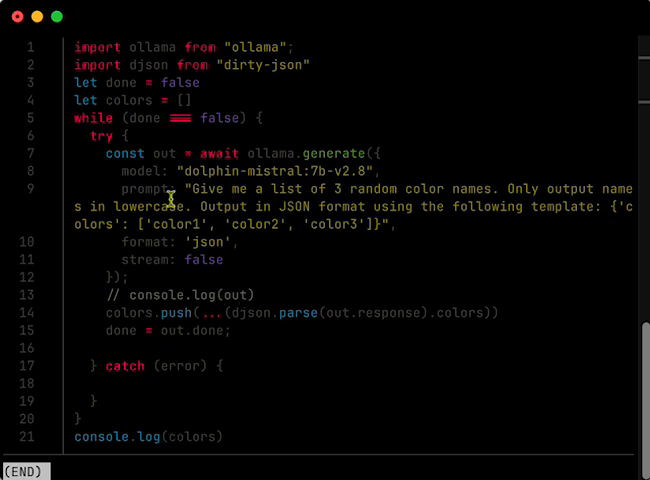
{"action": "mouse_move", "coordinate": [220, 126]}
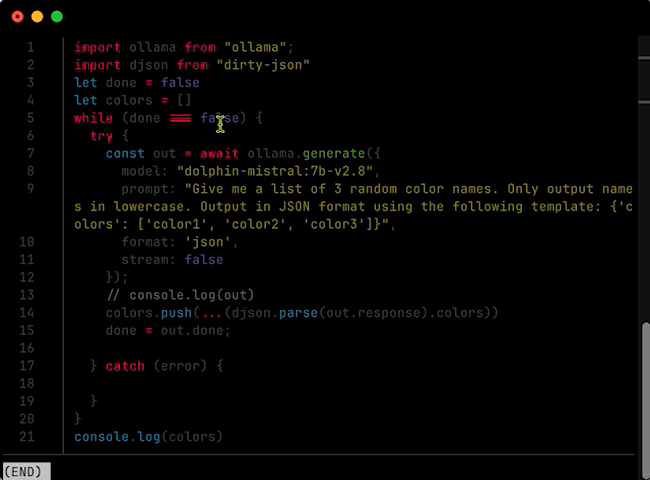
{"action": "mouse_move", "coordinate": [244, 152]}
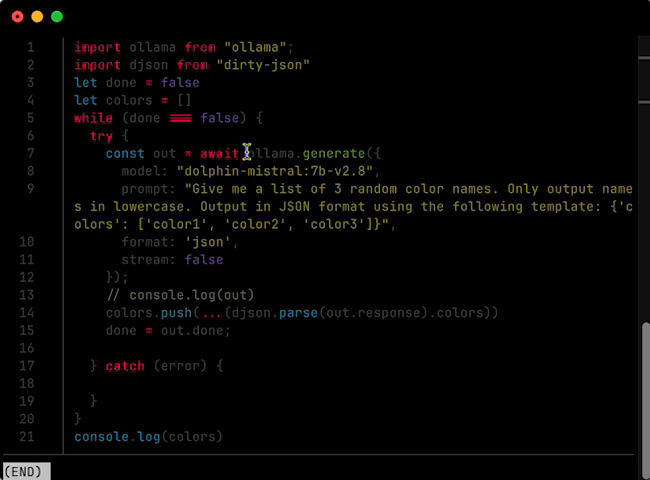
{"action": "mouse_move", "coordinate": [136, 312]}
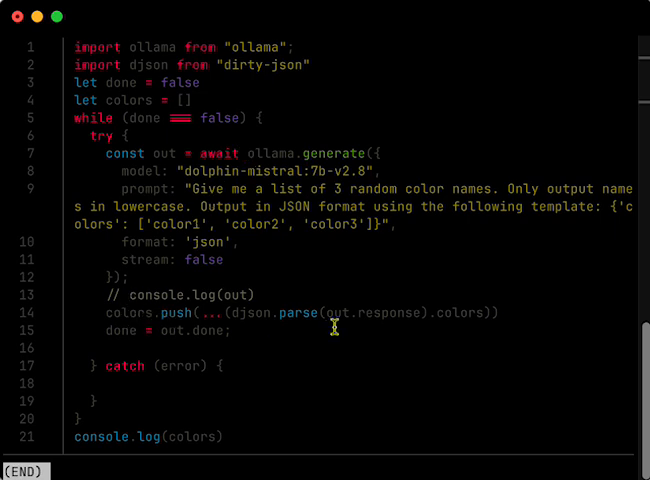
{"action": "mouse_move", "coordinate": [162, 288]}
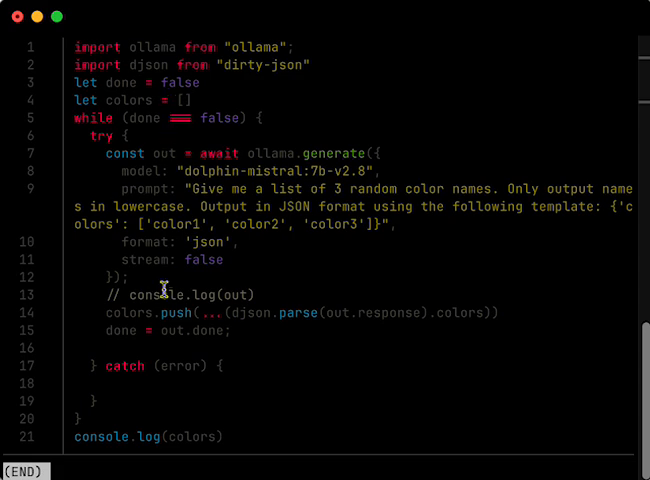
{"action": "mouse_move", "coordinate": [132, 348]}
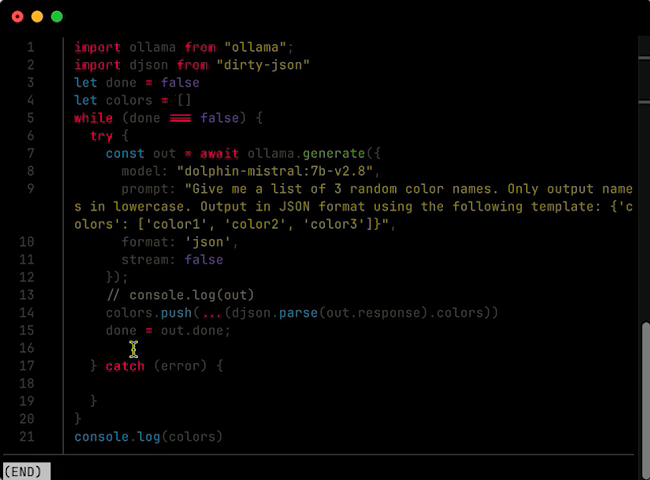
{"action": "mouse_move", "coordinate": [120, 404]}
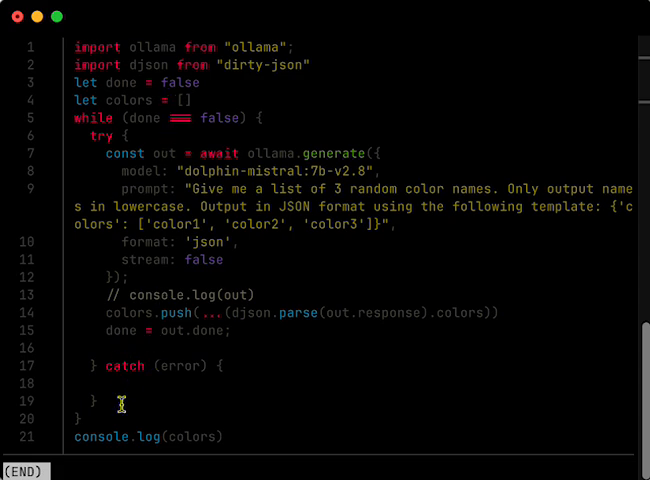
{"action": "mouse_move", "coordinate": [224, 436]}
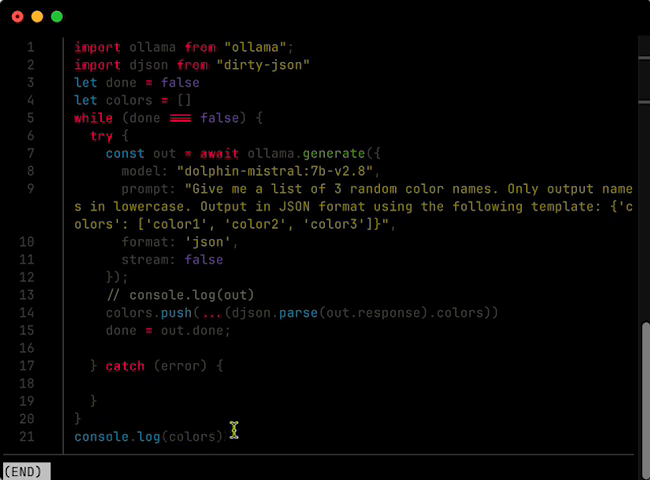
{"action": "mouse_move", "coordinate": [182, 436]}
{"action": "type", "text": "bat test100.sh"}
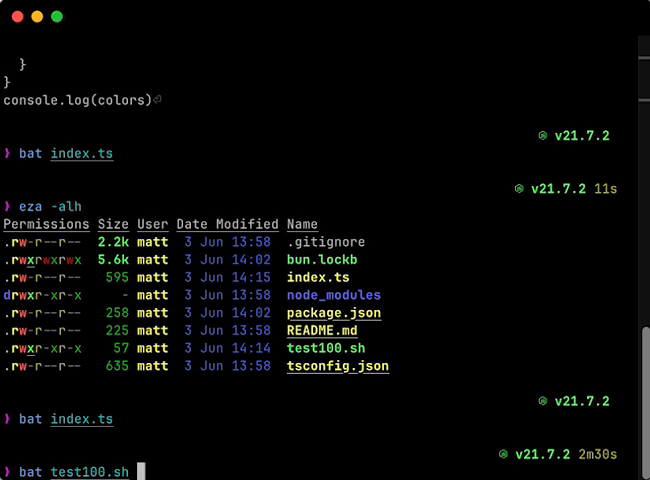
Show test100.sh, the 100-run loop over index.ts, and prepare './test100.sh' at the prompt
{"action": "key", "text": "Return"}
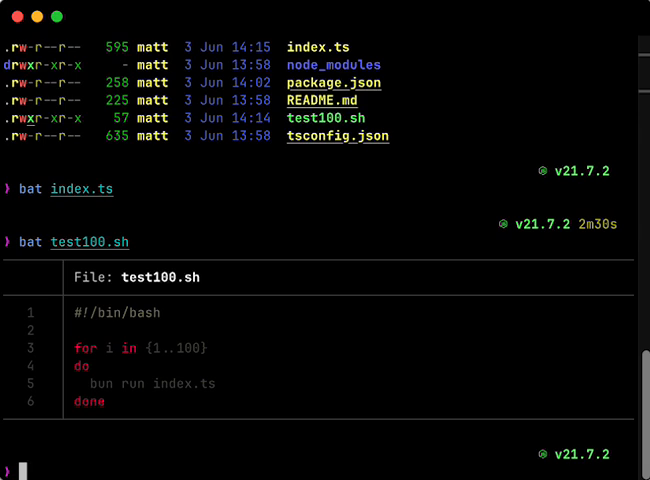
{"action": "type", "text": "./test100.sh"}
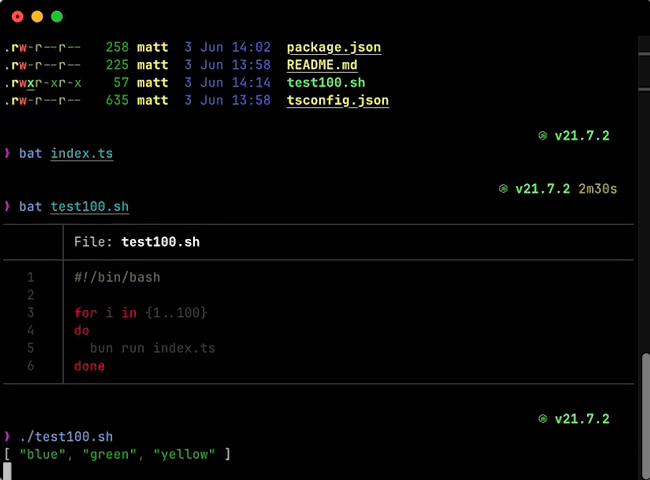
Follow the test100.sh output as it prints dozens of three-color arrays
{"action": "scroll", "scroll_direction": "down", "scroll_amount": 3}
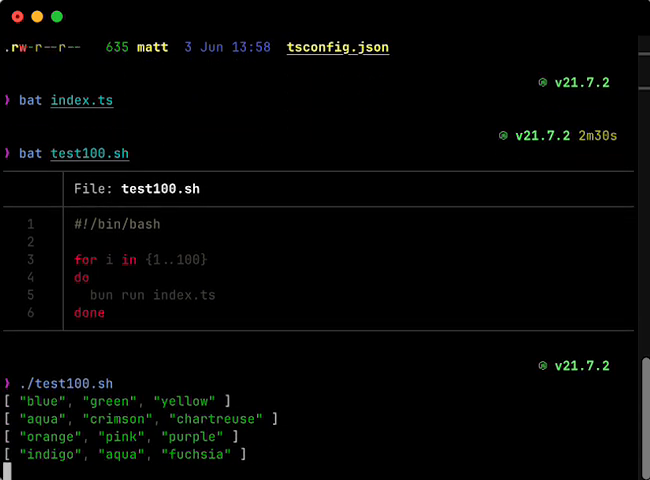
{"action": "scroll", "scroll_direction": "down", "scroll_amount": 3}
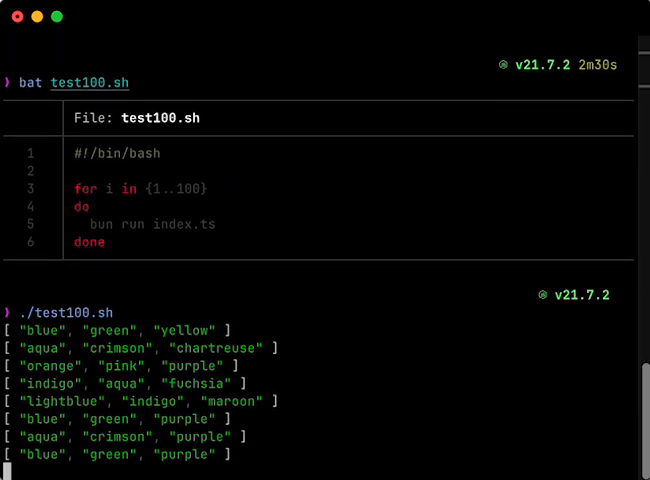
{"action": "scroll", "scroll_direction": "down", "scroll_amount": 3}
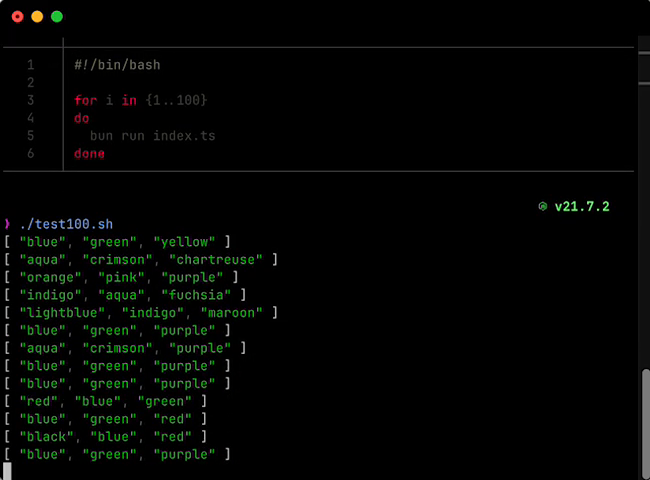
{"action": "scroll", "scroll_direction": "down", "scroll_amount": 3}
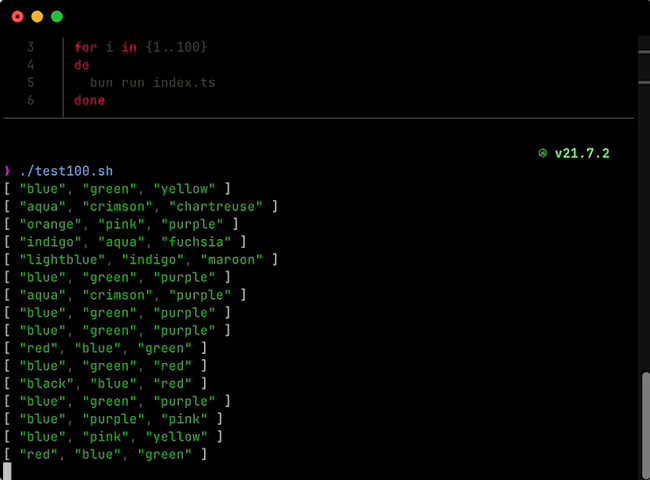
{"action": "scroll", "scroll_direction": "down", "scroll_amount": 3}
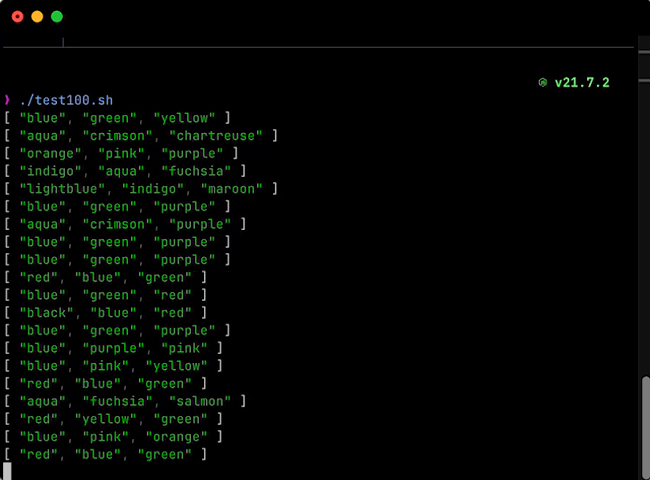
{"action": "scroll", "scroll_direction": "down", "scroll_amount": 3}
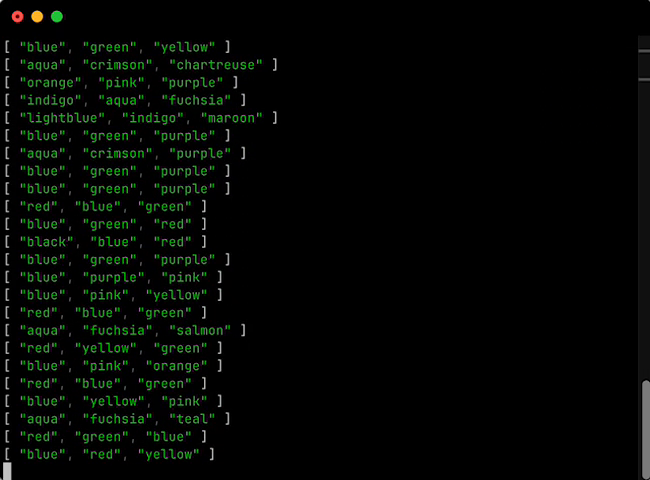
{"action": "scroll", "scroll_direction": "down", "scroll_amount": 3}
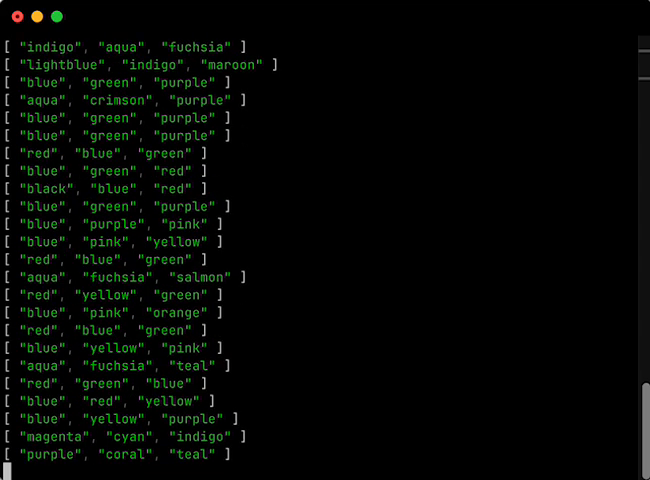
{"action": "scroll", "scroll_direction": "down", "scroll_amount": 3}
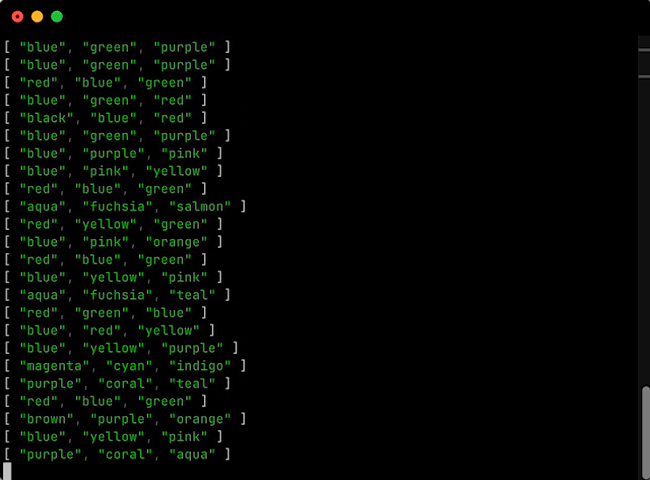
{"action": "scroll", "scroll_direction": "down", "scroll_amount": 3}
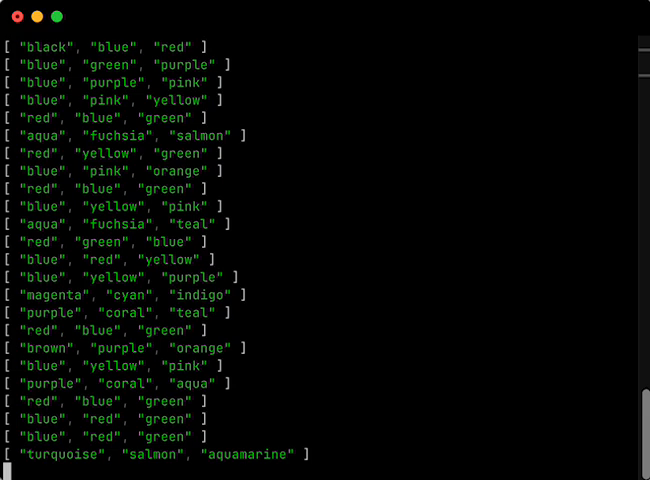
{"action": "scroll", "scroll_direction": "down", "scroll_amount": 3}
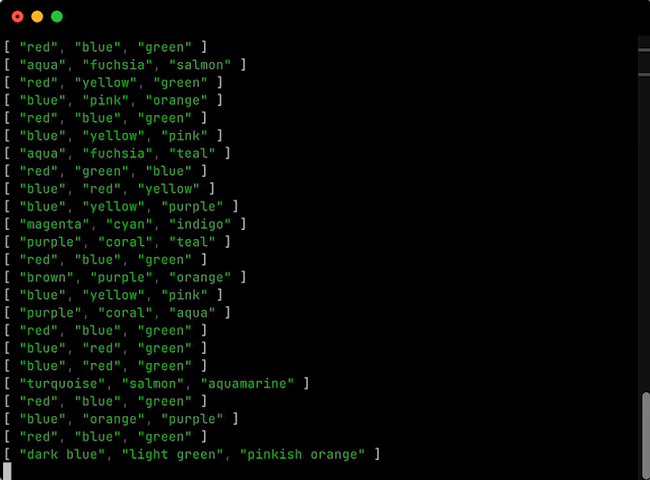
{"action": "scroll", "scroll_direction": "down", "scroll_amount": 3}
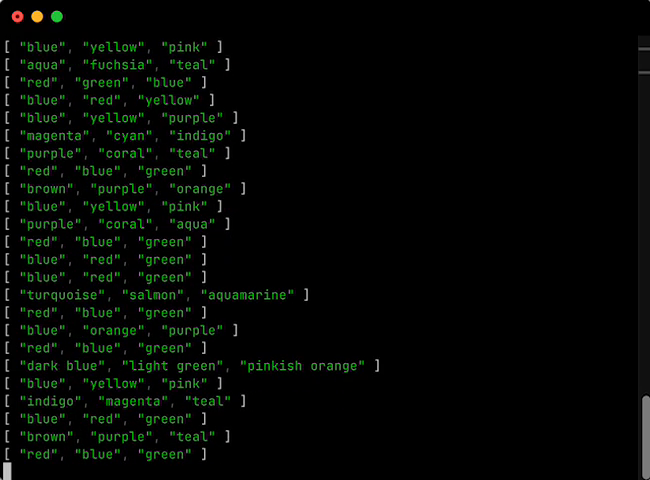
{"action": "scroll", "scroll_direction": "down", "scroll_amount": 3}
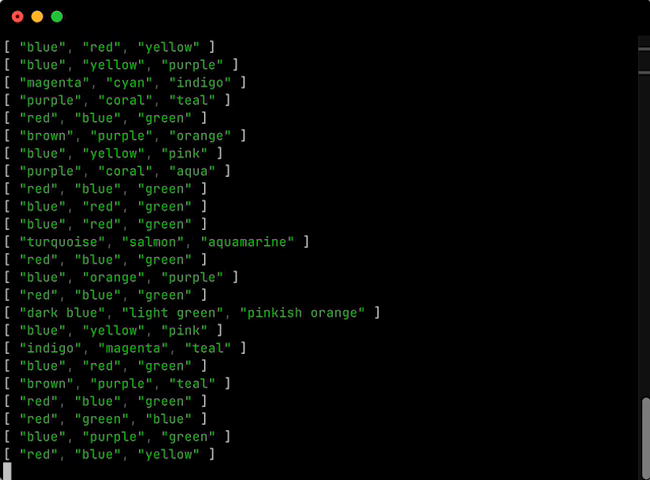
{"action": "scroll", "scroll_direction": "down", "scroll_amount": 3}
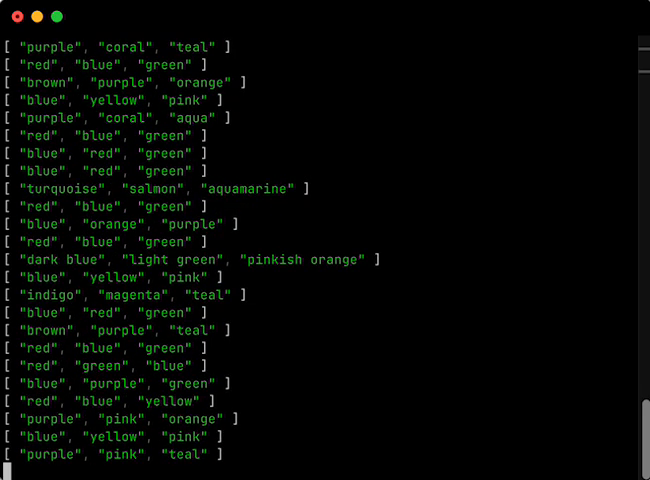
{"action": "scroll", "scroll_direction": "down", "scroll_amount": 3}
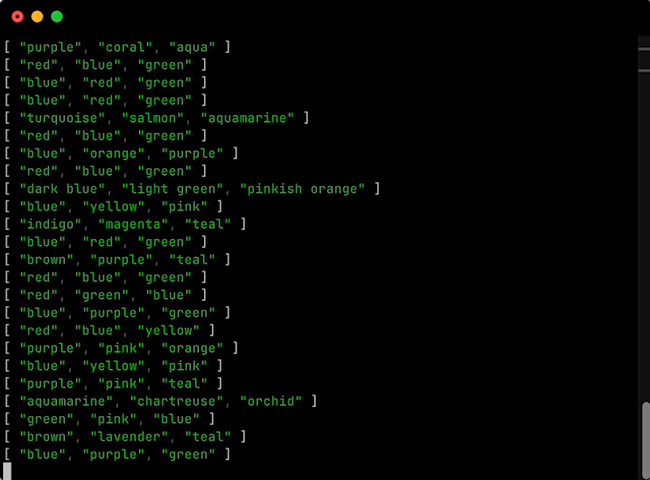
{"action": "scroll", "scroll_direction": "down", "scroll_amount": 3}
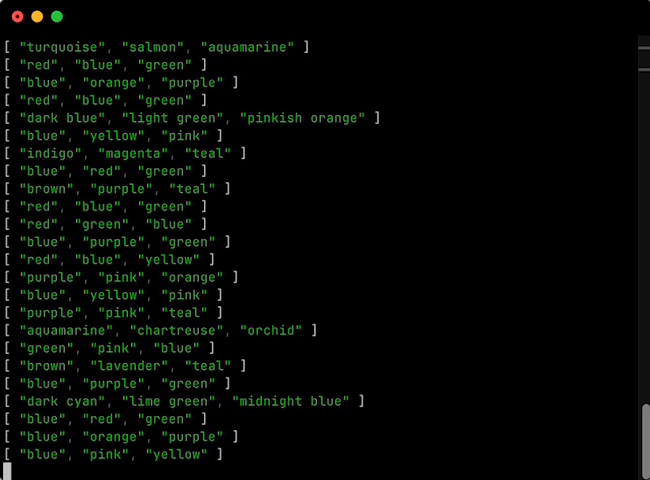
{"action": "scroll", "scroll_direction": "down", "scroll_amount": 3}
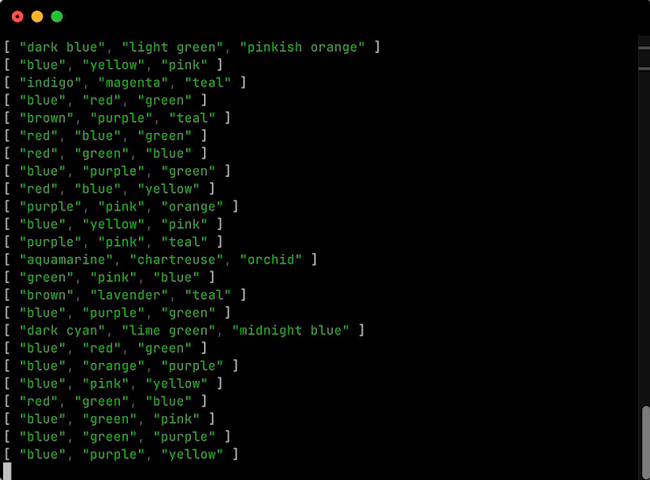
{"action": "scroll", "scroll_direction": "down", "scroll_amount": 3}
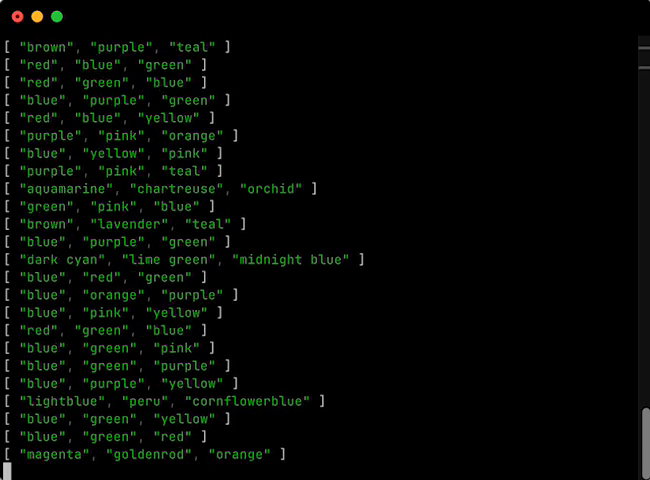
{"action": "scroll", "scroll_direction": "down", "scroll_amount": 3}
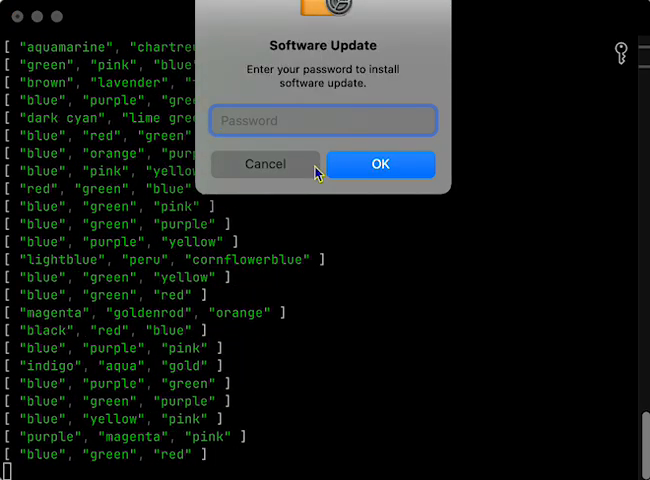
Cancel the Software Update password request so the run continues uninterrupted
{"action": "left_click", "coordinate": [264, 164]}
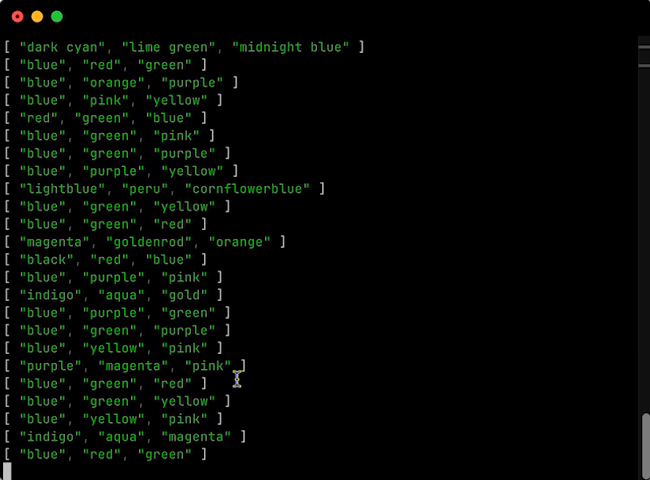
Follow the final runs until test100.sh finishes after ~50s with a green, magenta, cyan list
{"action": "scroll", "scroll_direction": "down", "scroll_amount": 3}
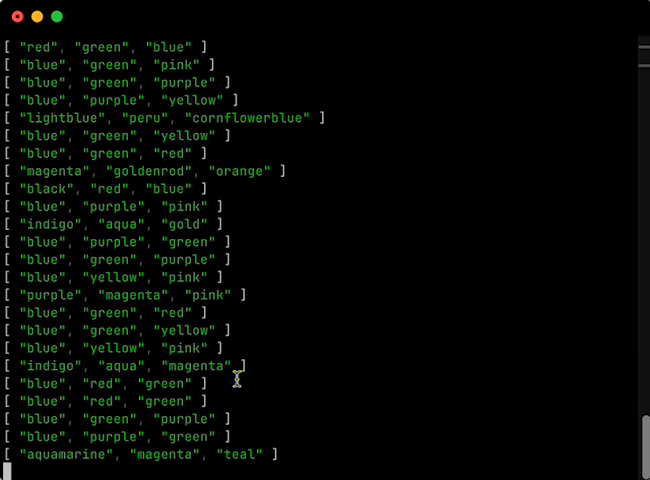
{"action": "scroll", "scroll_direction": "down", "scroll_amount": 3}
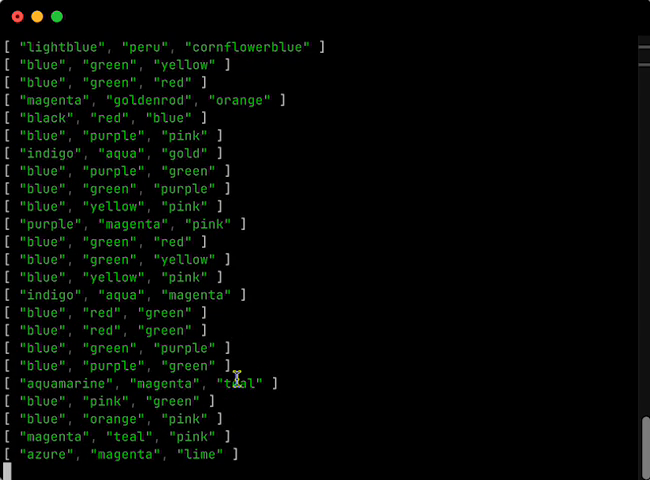
{"action": "scroll", "scroll_direction": "down", "scroll_amount": 3}
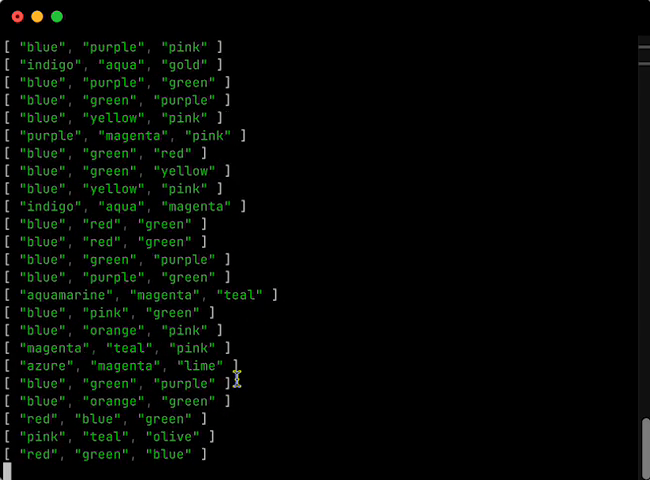
{"action": "scroll", "scroll_direction": "down", "scroll_amount": 3}
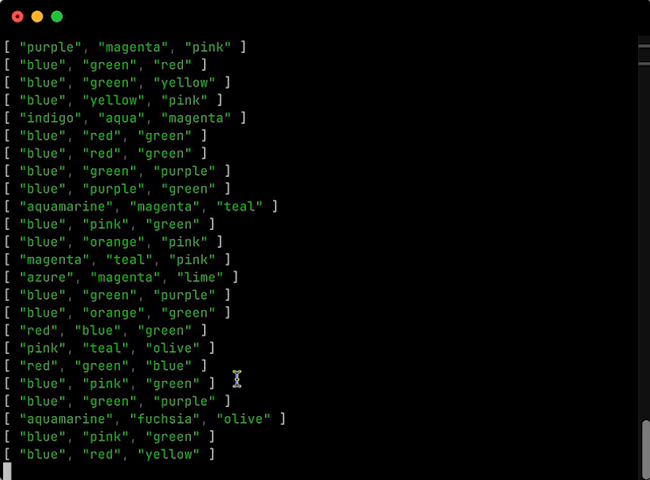
{"action": "scroll", "scroll_direction": "down", "scroll_amount": 3}
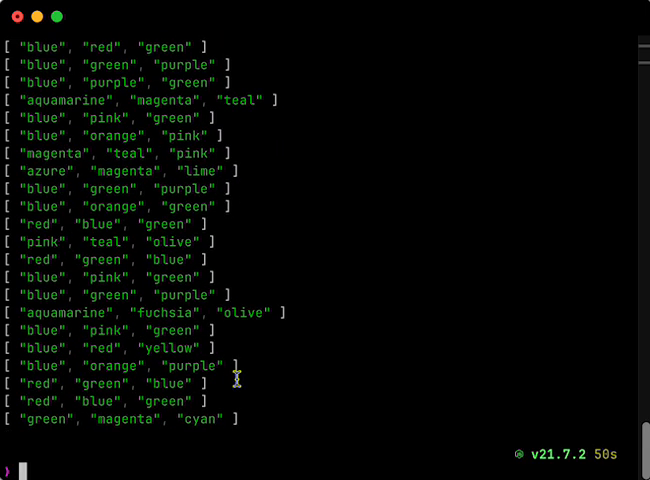
{"action": "mouse_move", "coordinate": [110, 312]}
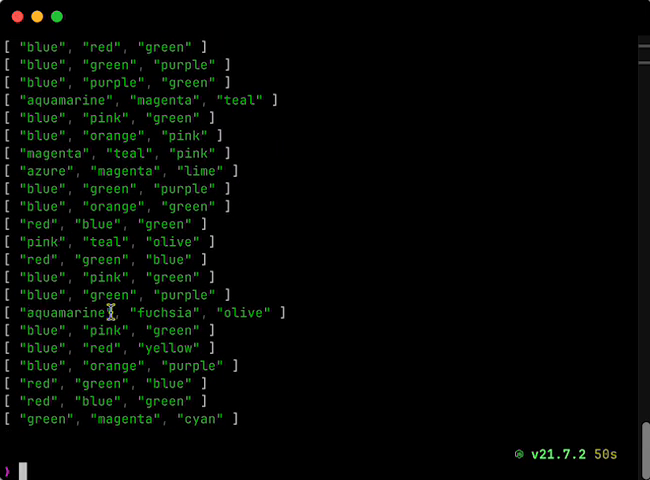
{"action": "mouse_move", "coordinate": [160, 106]}
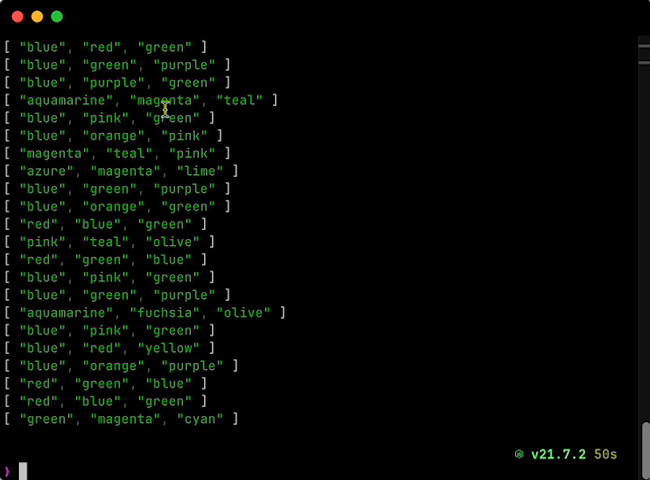
{"action": "mouse_move", "coordinate": [182, 332]}
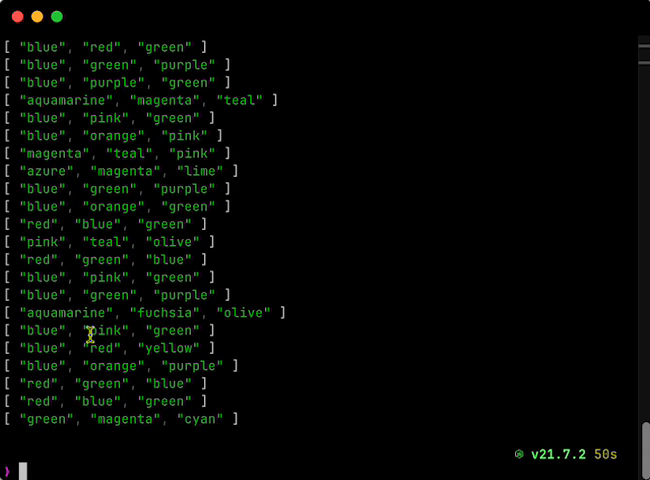
{"action": "mouse_move", "coordinate": [268, 404]}
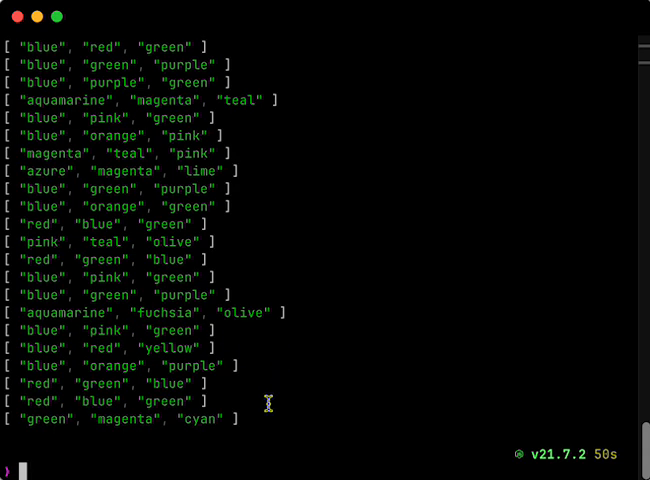